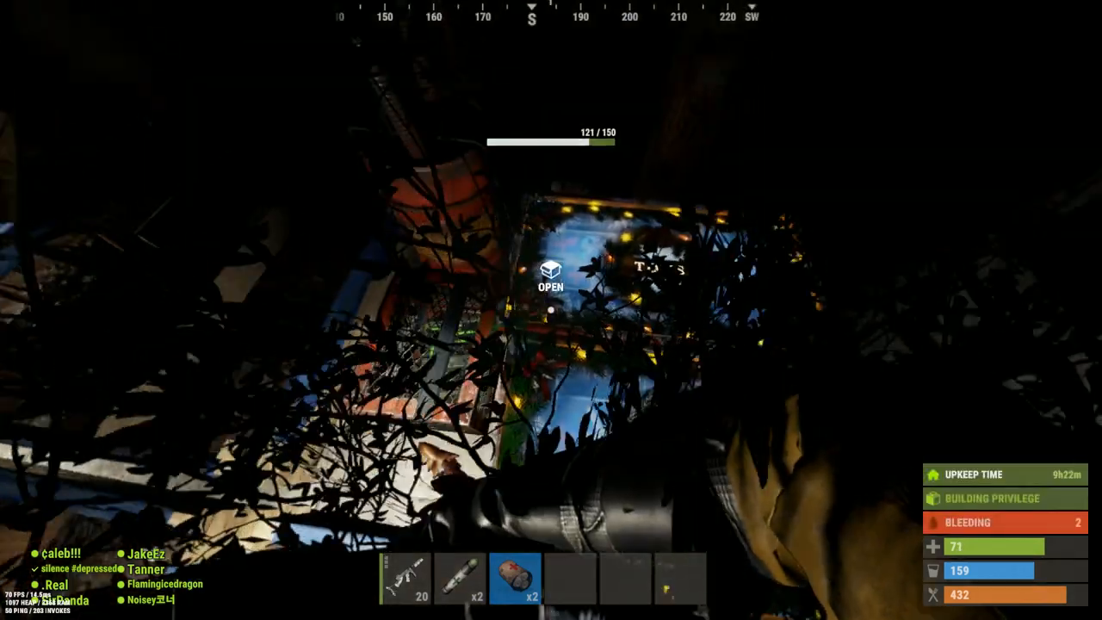
- Open Rust's developer console with F1 to view the combat log of recent hits
key(f1)
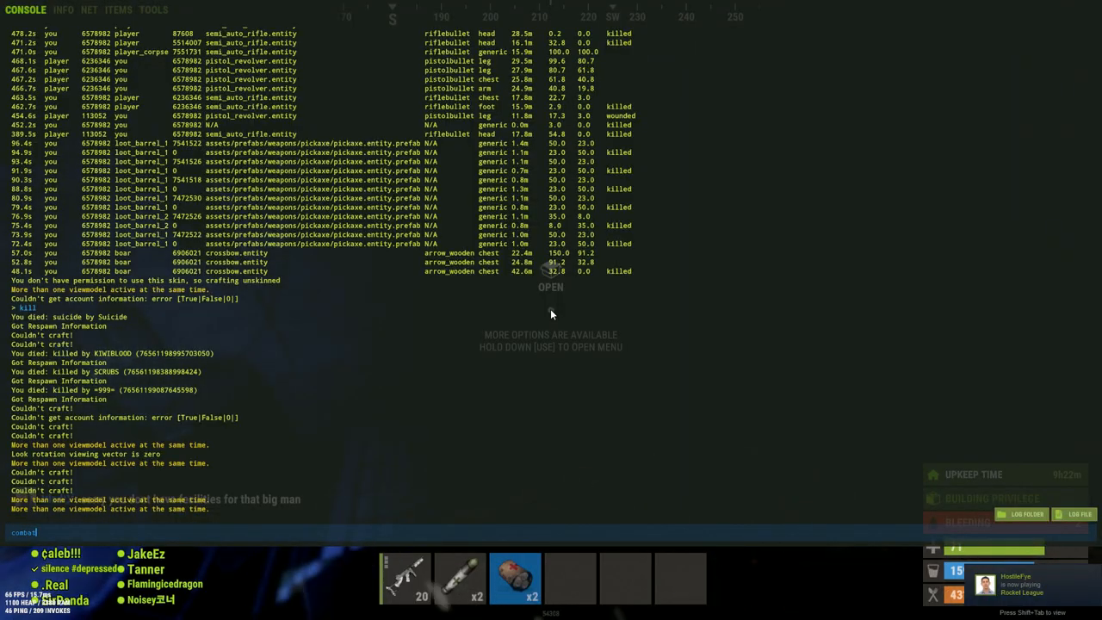